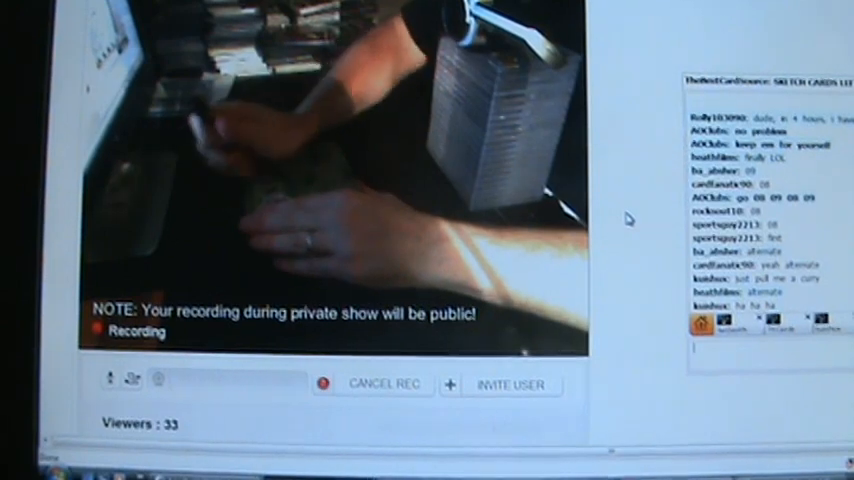
Start recording the live webcam broadcast so Cancel Rec becomes Stop Rec.
{"action": "left_click", "coordinate": [384, 384]}
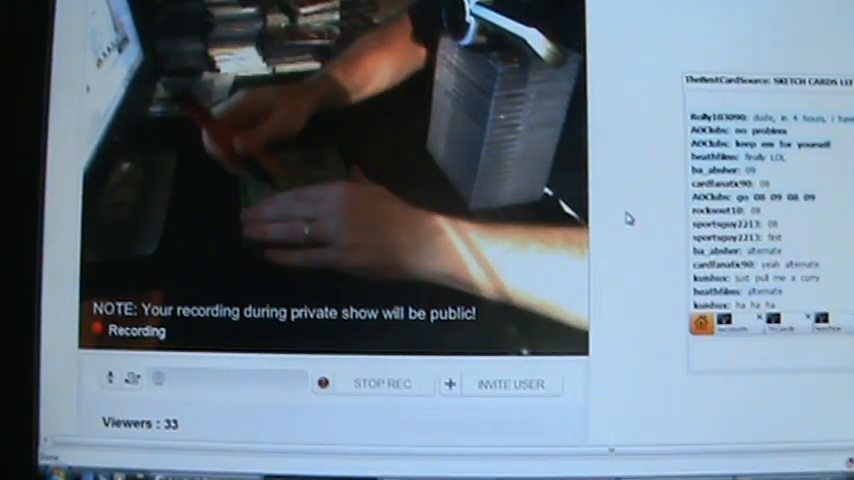